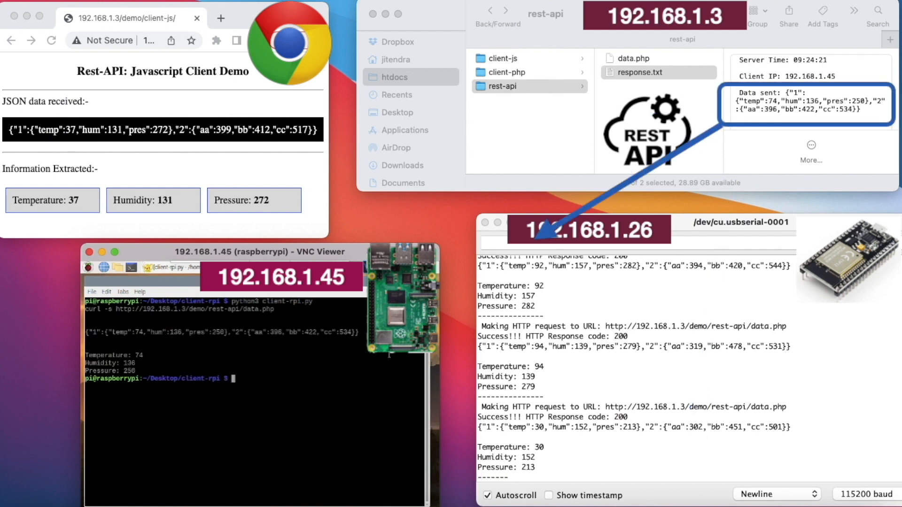
Enter the command 'python3 client-rpi.py' while browsing htdocs > demo > rest-api to data.php.
{"action": "type", "text": "python3 client-rpi.py"}
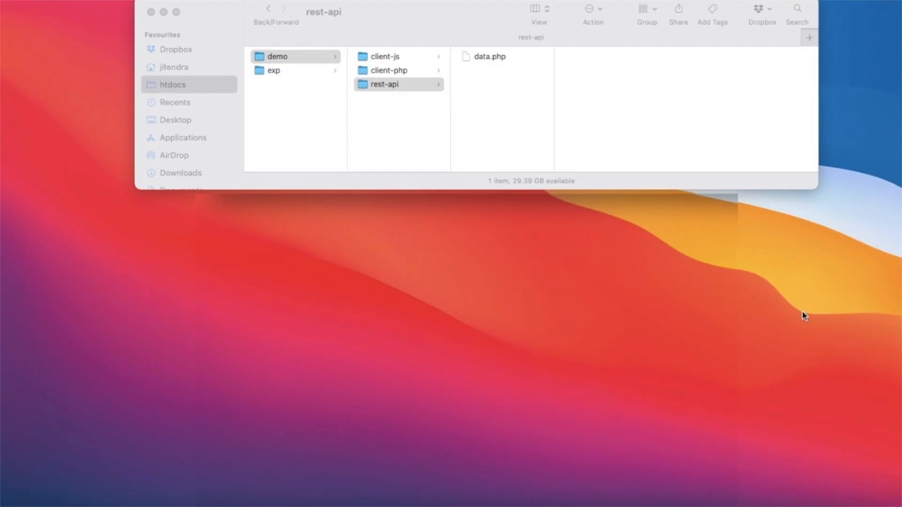
{"action": "left_click", "coordinate": [490, 56]}
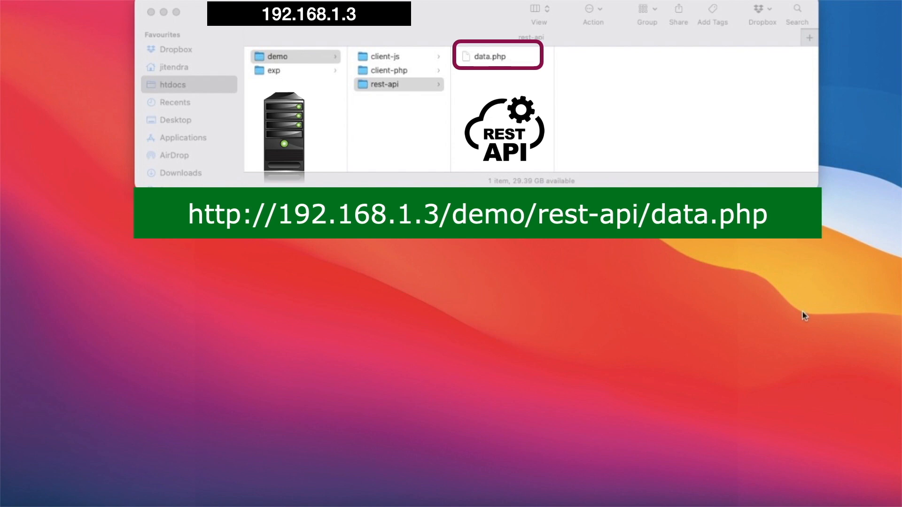
{"action": "scroll", "scroll_direction": "down", "scroll_amount": 3}
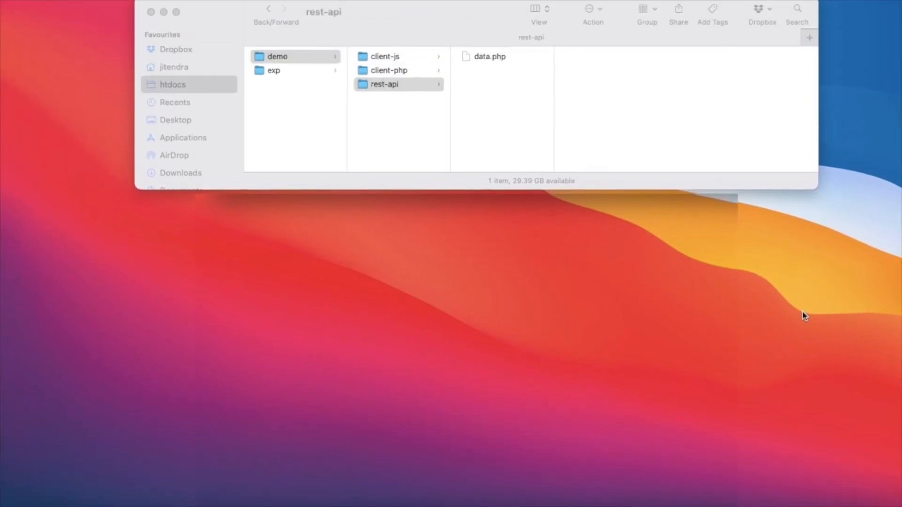
Open data.php in Sublime Text and highlight the $arr random-value lines.
{"action": "double_click", "coordinate": [489, 56]}
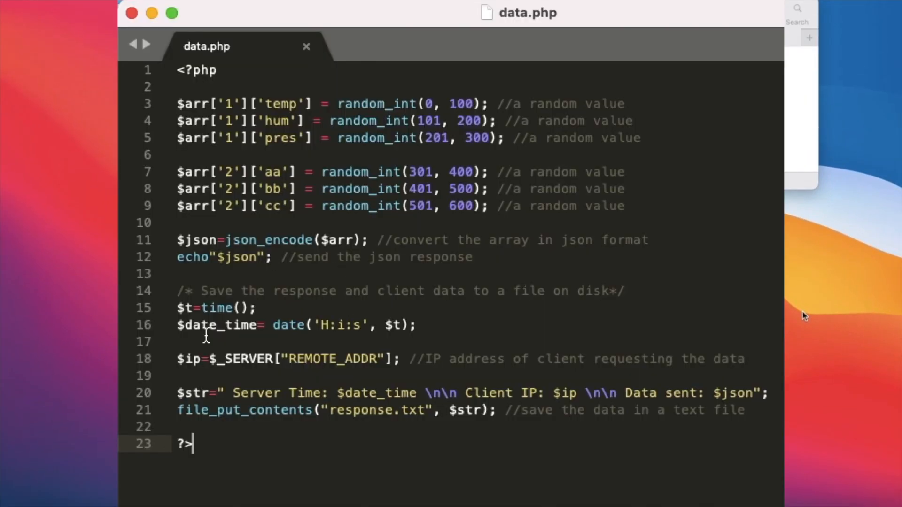
{"action": "left_click", "coordinate": [179, 103]}
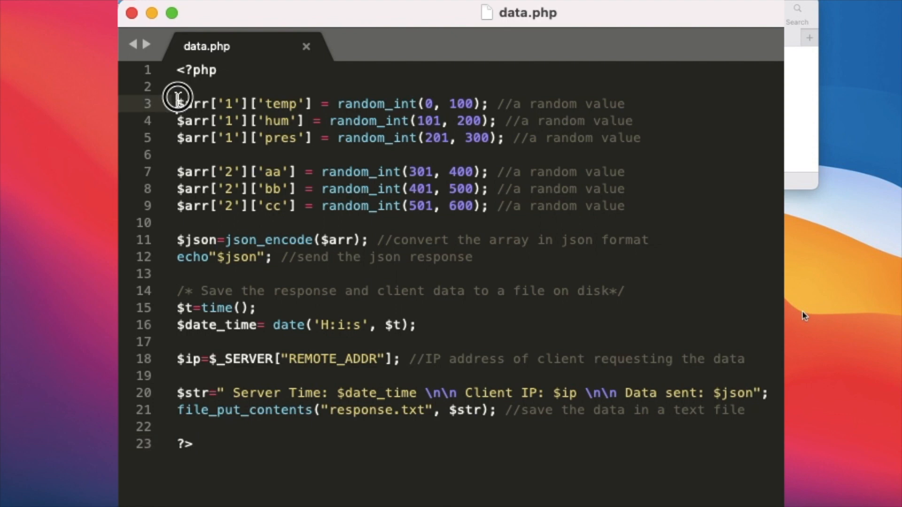
{"action": "left_click_drag", "start_coordinate": [178, 104], "coordinate": [625, 206]}
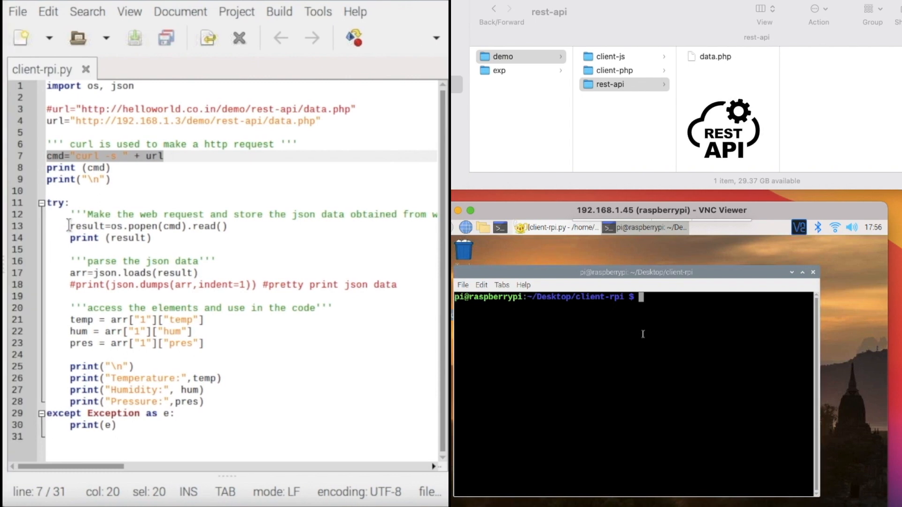
{"action": "left_click", "coordinate": [216, 225]}
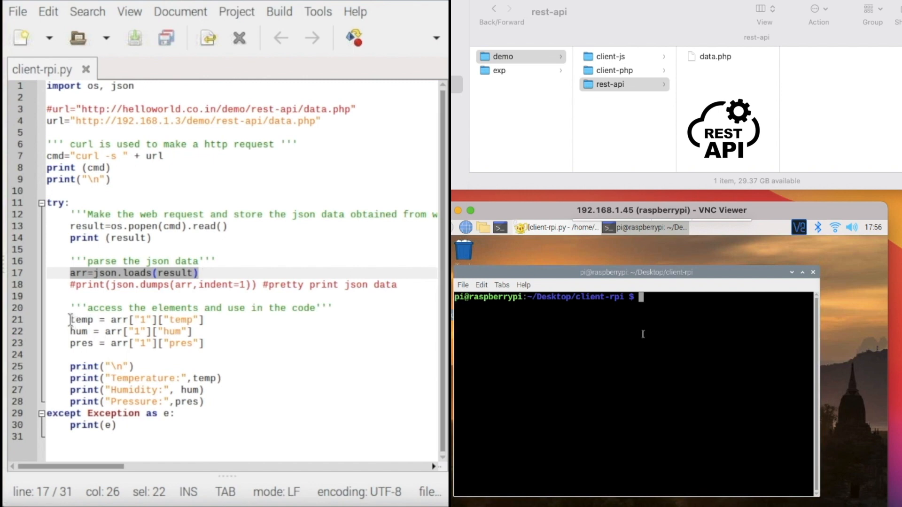
{"action": "left_click_drag", "start_coordinate": [69, 320], "coordinate": [69, 367]}
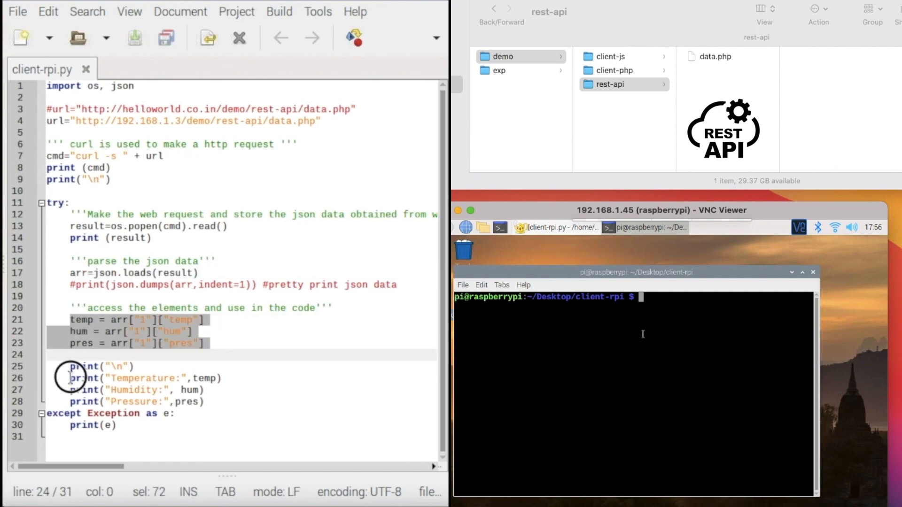
{"action": "left_click_drag", "start_coordinate": [69, 378], "coordinate": [207, 402]}
{"action": "type", "text": "python3 client-rpi.py"}
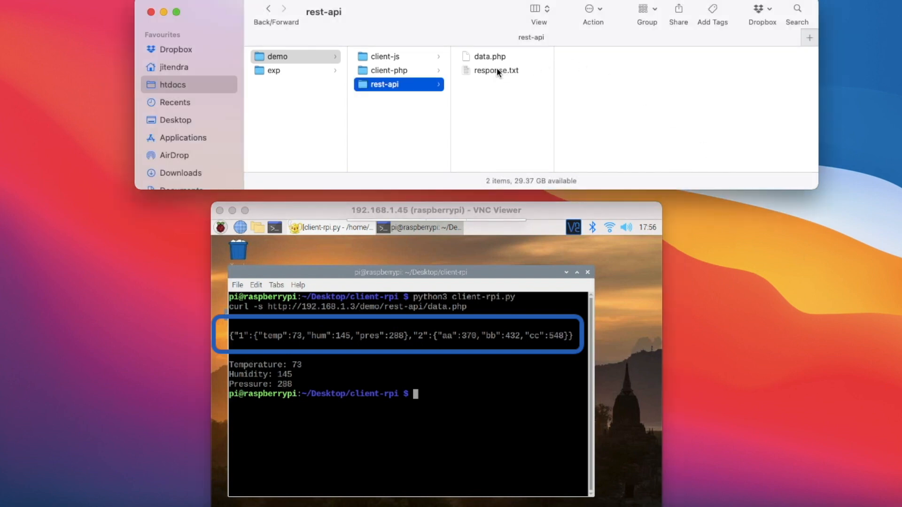
Preview response.txt and run 'python3 client-rpi.py', printing temperature 98, humidity 200, pressure 248.
{"action": "left_click", "coordinate": [496, 70]}
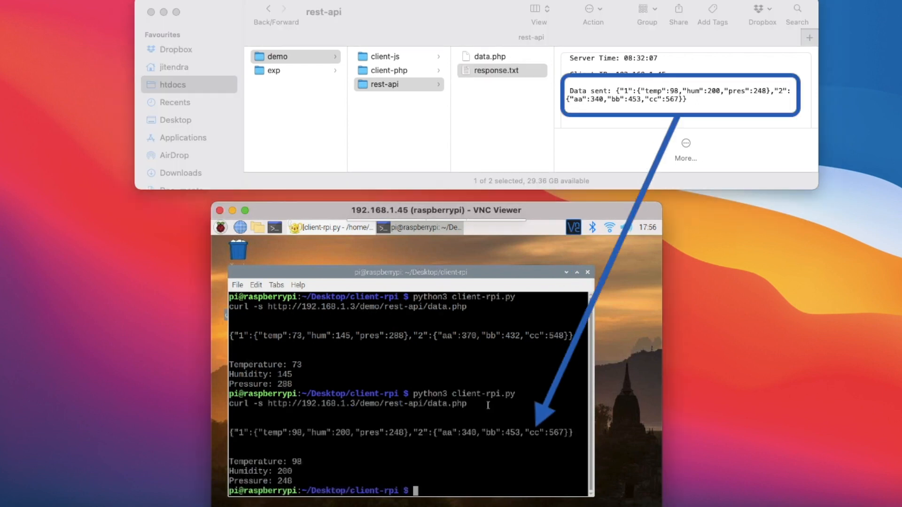
{"action": "type", "text": "python3 client-rpi.py"}
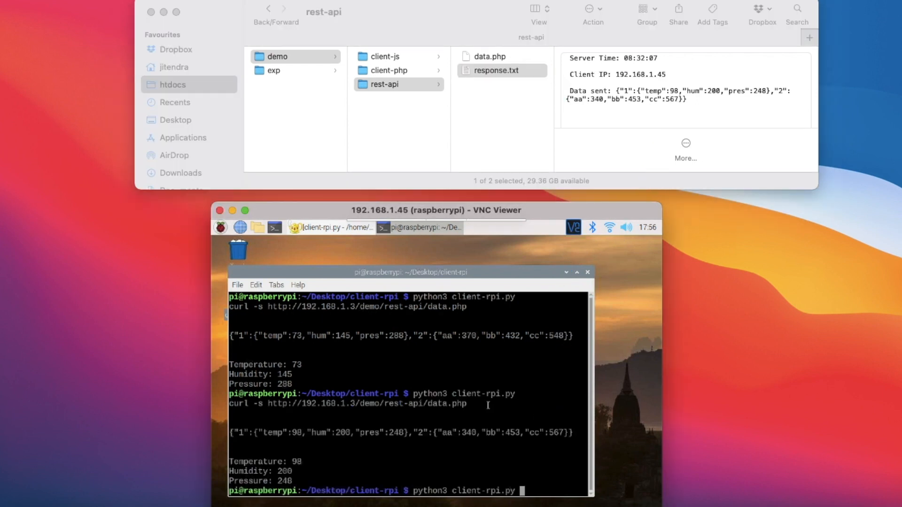